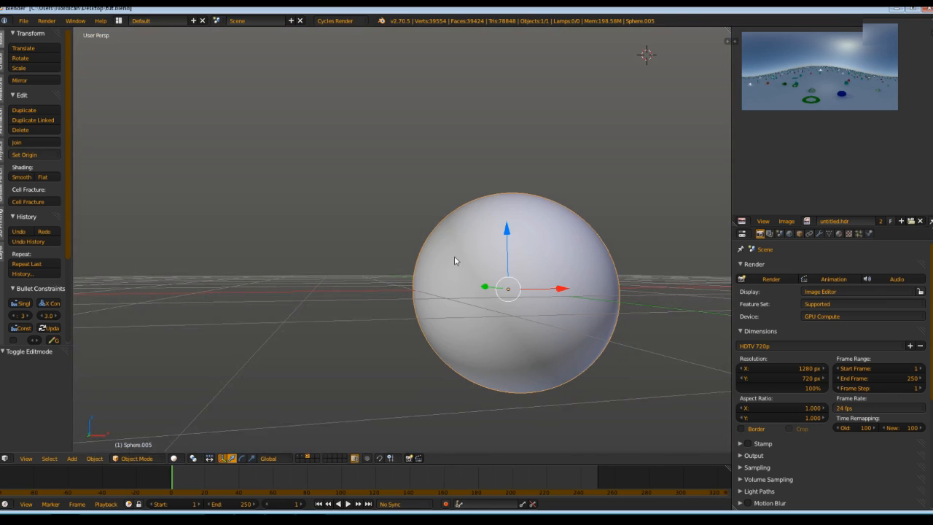
- Adjust the view to look at the scattered cones, spheres and rings through the camera
{"action": "scroll", "scroll_direction": "down", "scroll_amount": 3}
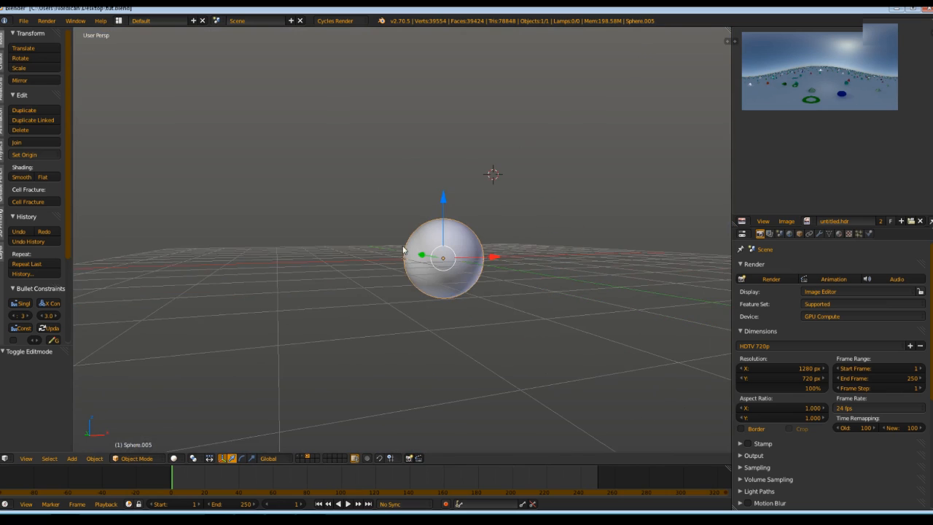
{"action": "left_click_drag", "start_coordinate": [437, 255], "coordinate": [357, 273]}
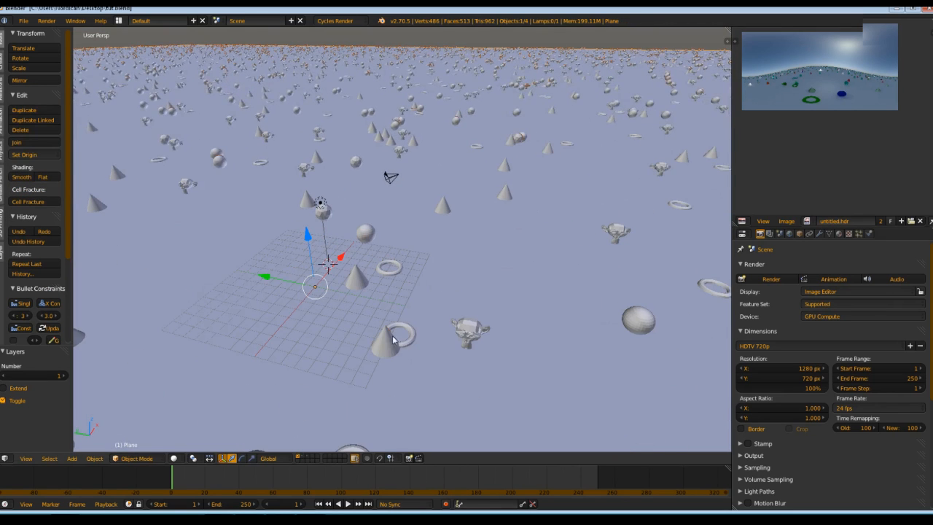
{"action": "mouse_move", "coordinate": [470, 335]}
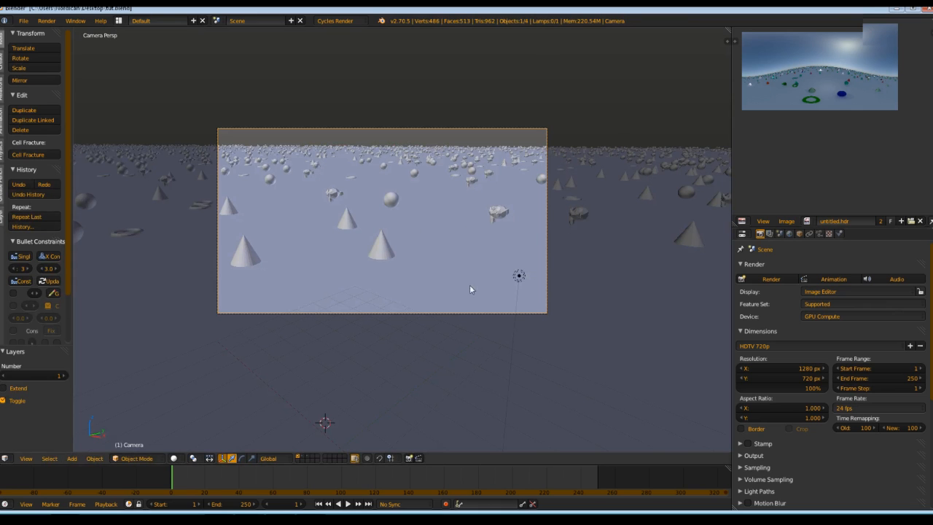
{"action": "mouse_move", "coordinate": [580, 276]}
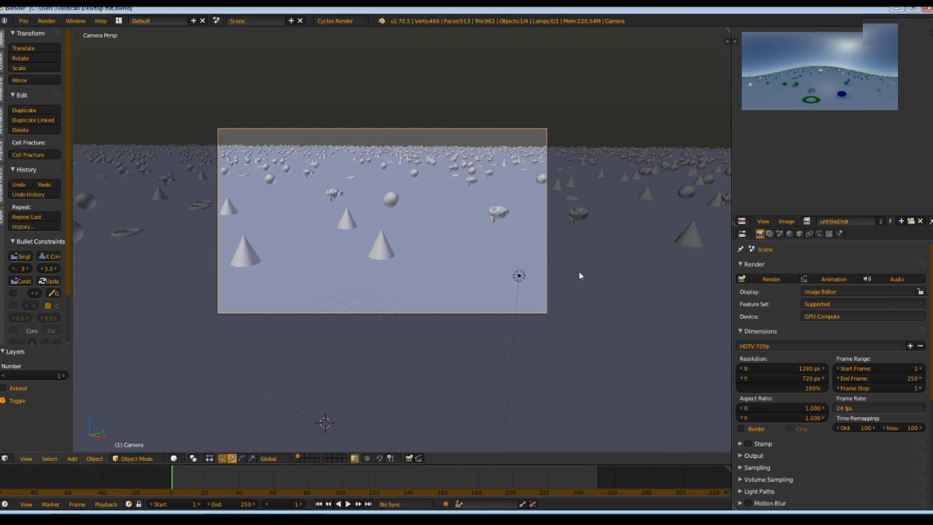
{"action": "mouse_move", "coordinate": [450, 152]}
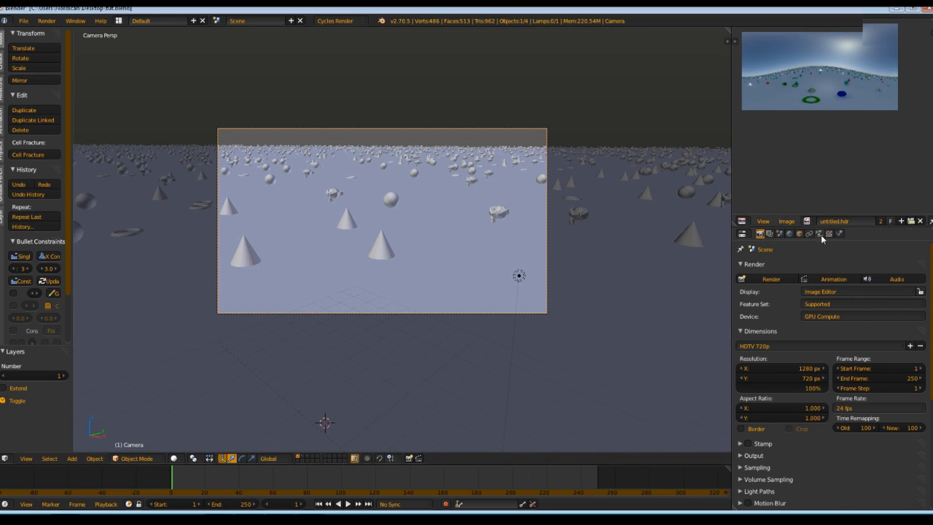
- Set the camera lens to Panoramic with Equirectangular type
{"action": "left_click", "coordinate": [819, 233]}
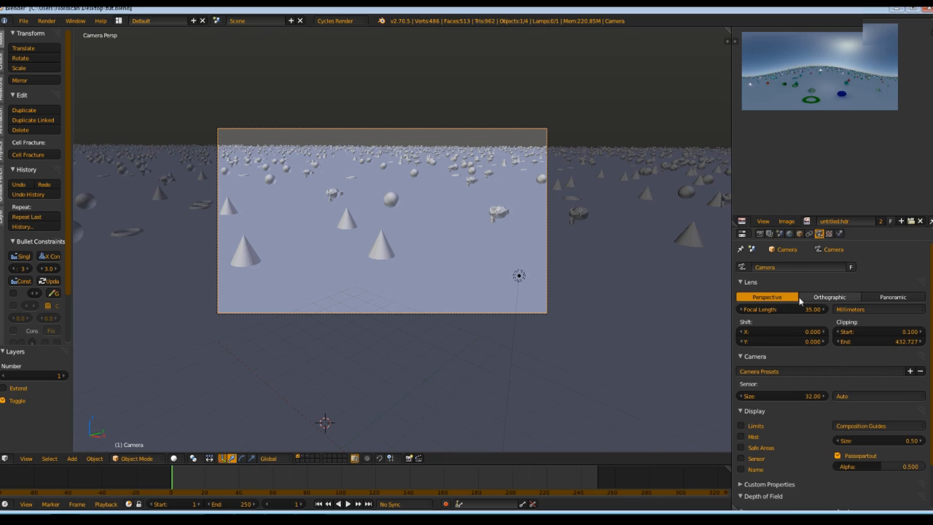
{"action": "left_click", "coordinate": [893, 297]}
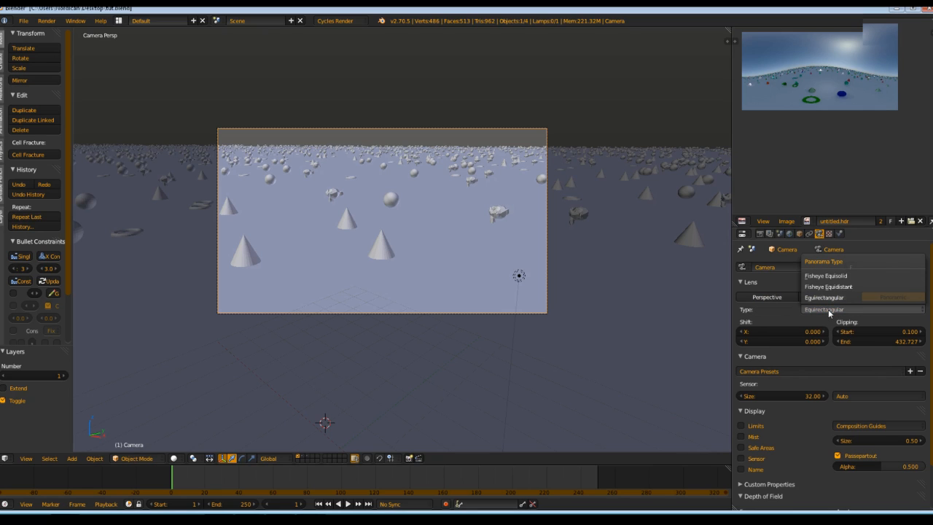
{"action": "mouse_move", "coordinate": [829, 292]}
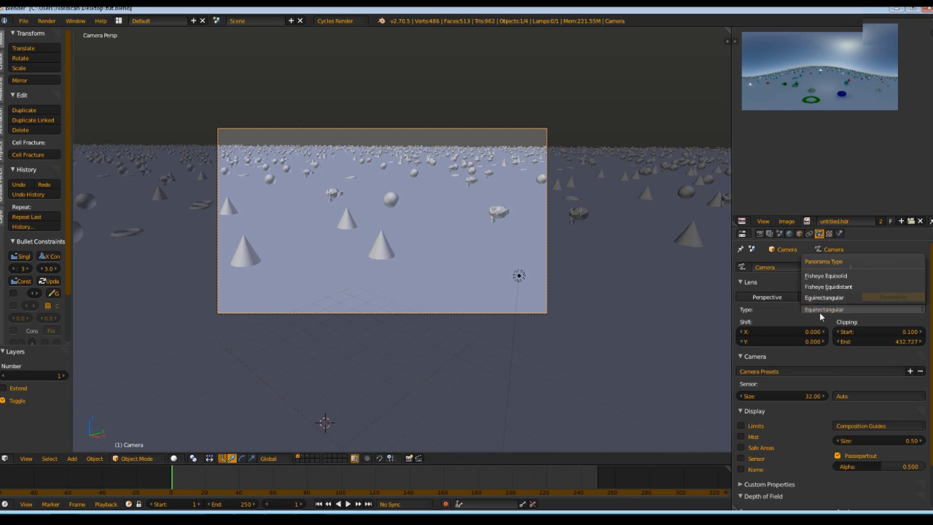
{"action": "left_click", "coordinate": [823, 309]}
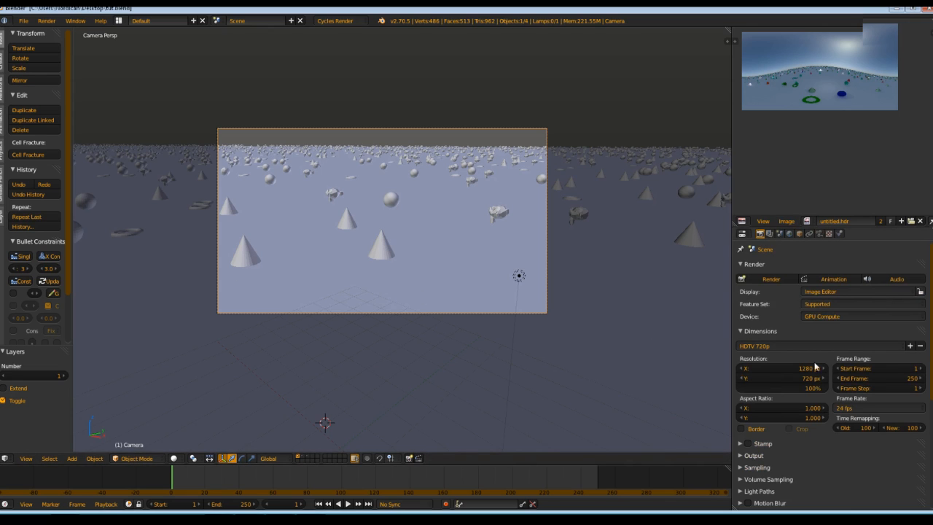
- Set the render resolution to 4000 × 2000 px
{"action": "left_click", "coordinate": [779, 368]}
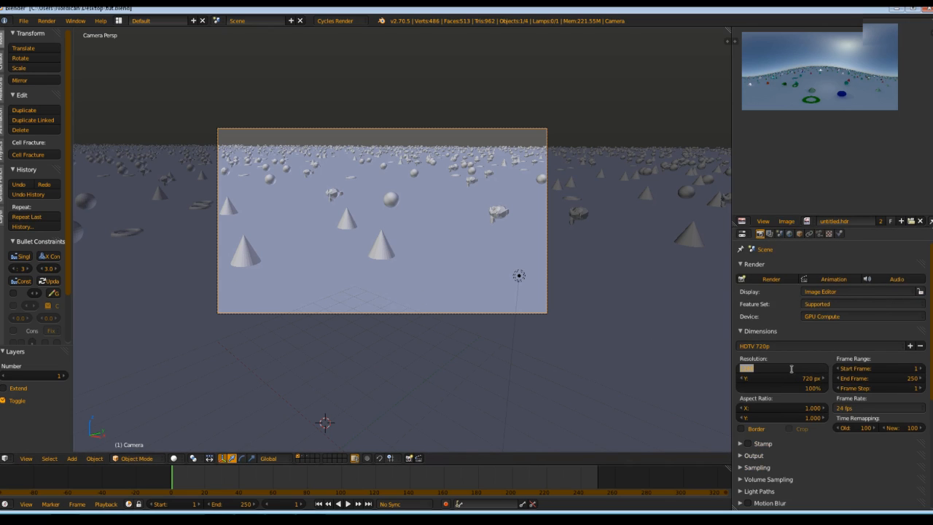
{"action": "type", "text": "4000 px"}
{"action": "left_click", "coordinate": [783, 378]}
{"action": "type", "text": "10"}
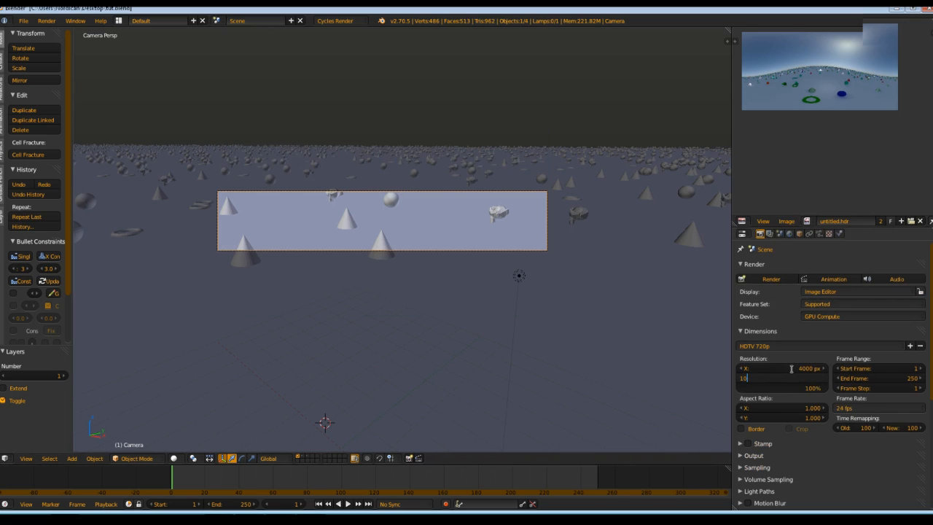
{"action": "type", "text": "2000"}
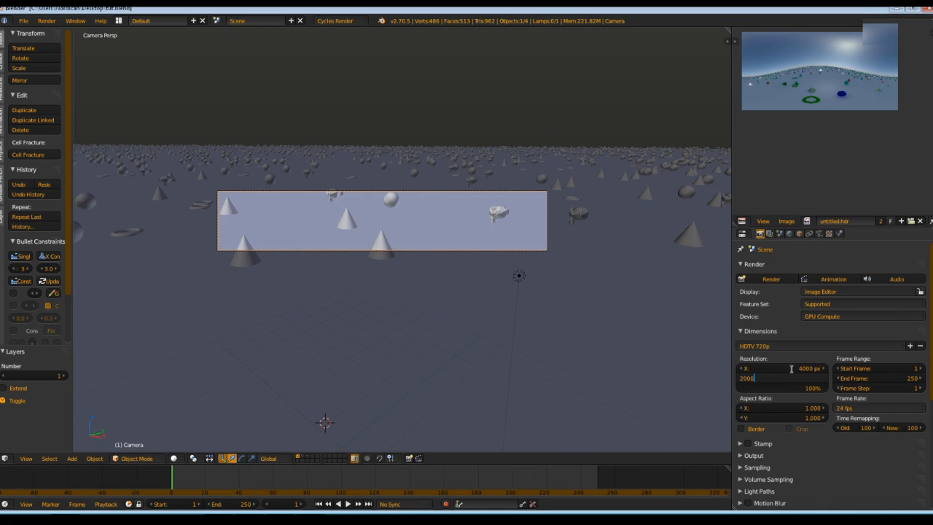
{"action": "key", "text": "Return"}
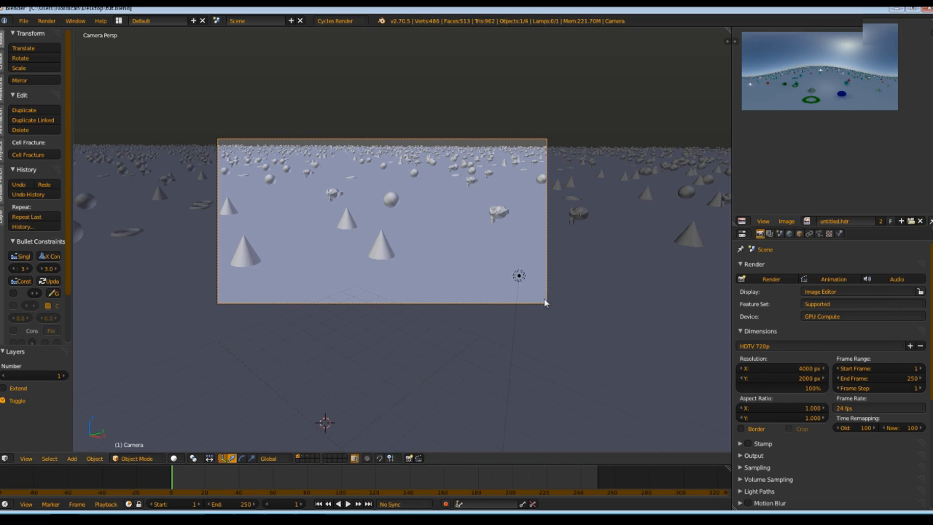
{"action": "mouse_move", "coordinate": [407, 256]}
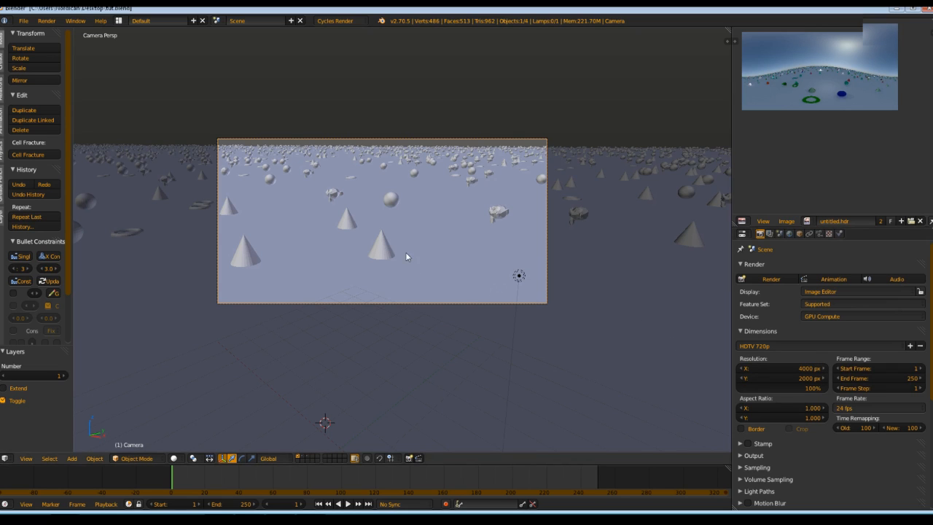
{"action": "mouse_move", "coordinate": [457, 266]}
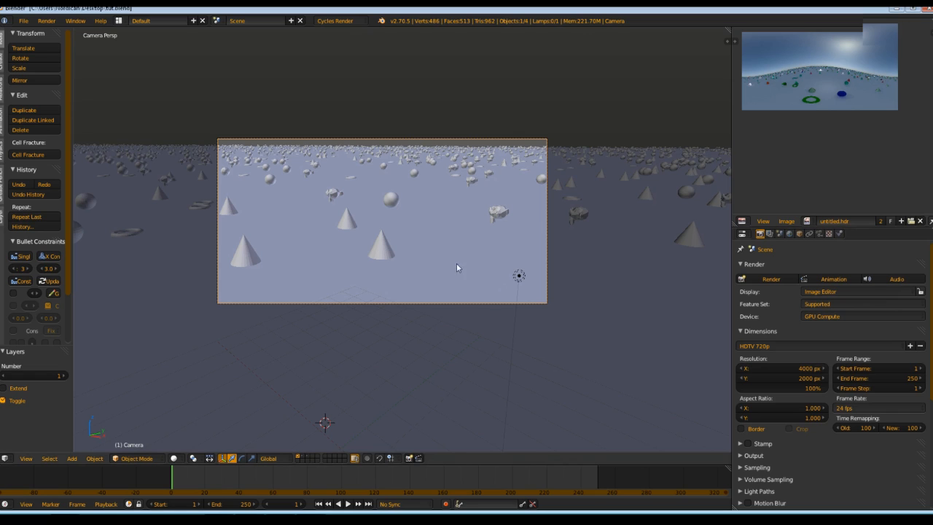
{"action": "mouse_move", "coordinate": [449, 259]}
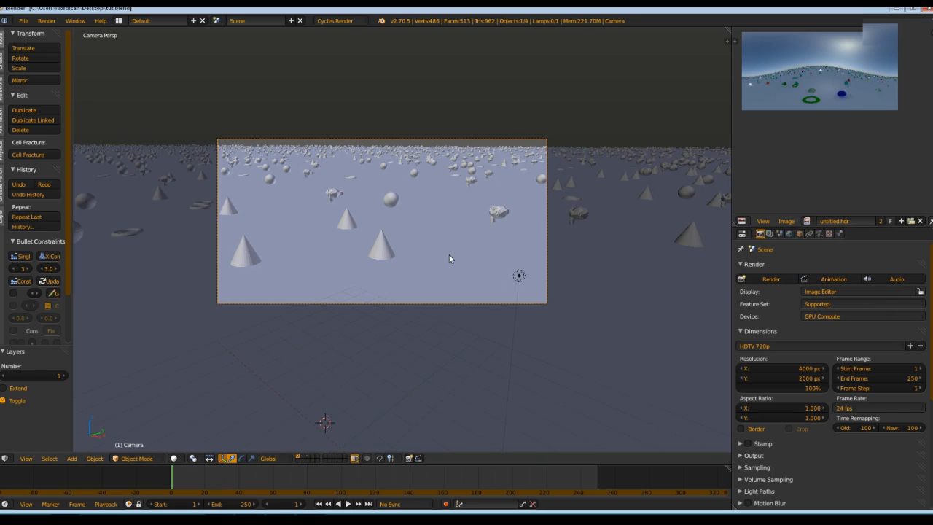
- Set the Performance render tiles to 300 × 300
{"action": "scroll", "scroll_direction": "down", "scroll_amount": 3}
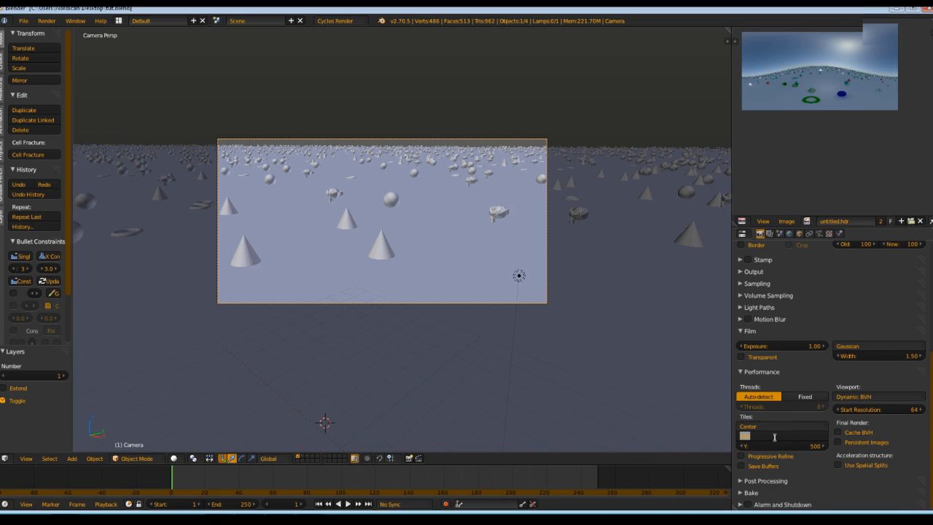
{"action": "left_click", "coordinate": [782, 435]}
{"action": "type", "text": "300"}
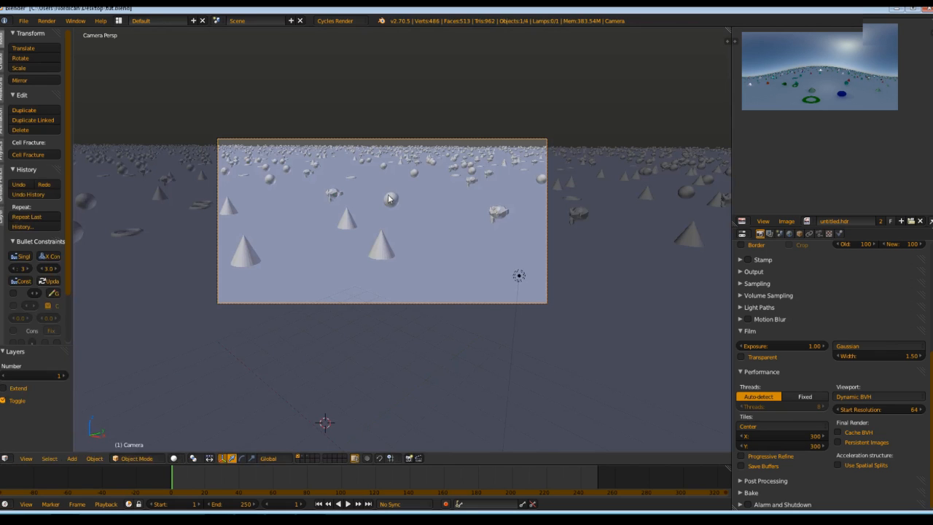
- Switch the scene's World to the sky-textured World datablock
{"action": "left_click", "coordinate": [789, 233]}
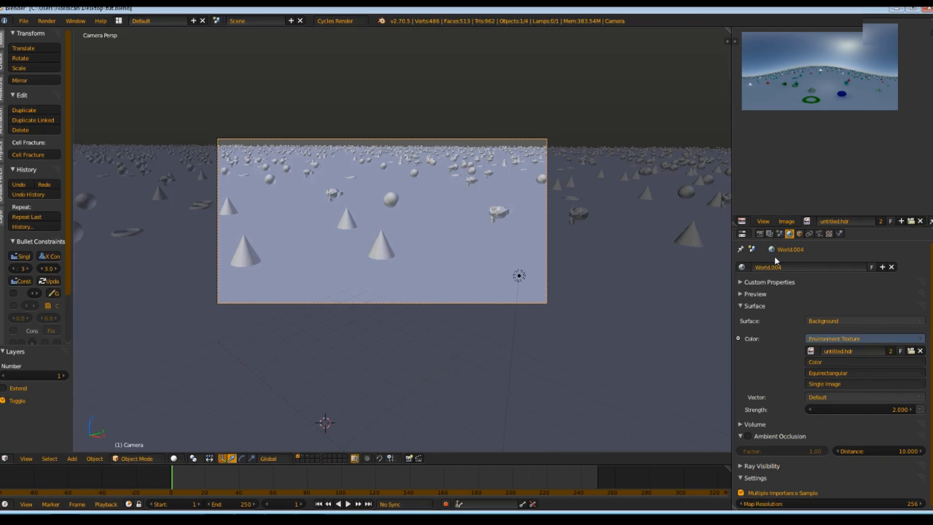
{"action": "left_click", "coordinate": [743, 266]}
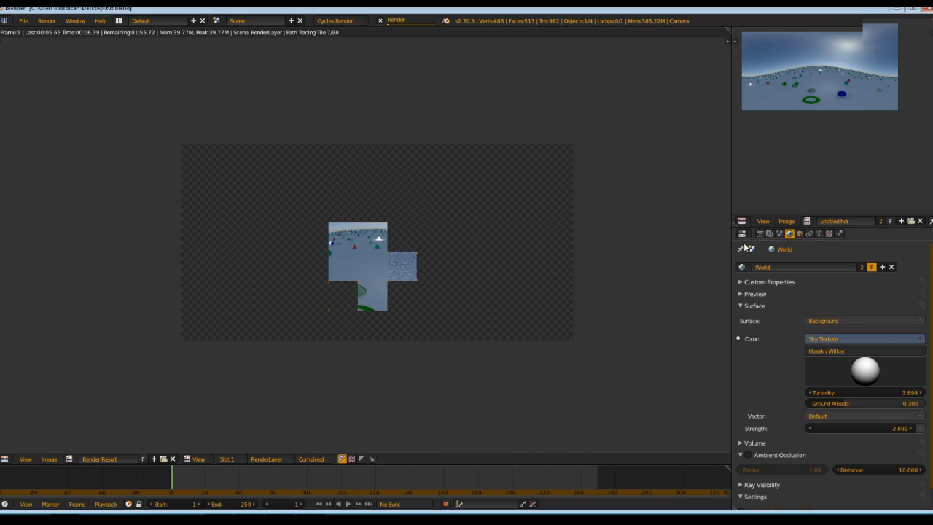
{"action": "mouse_move", "coordinate": [440, 236]}
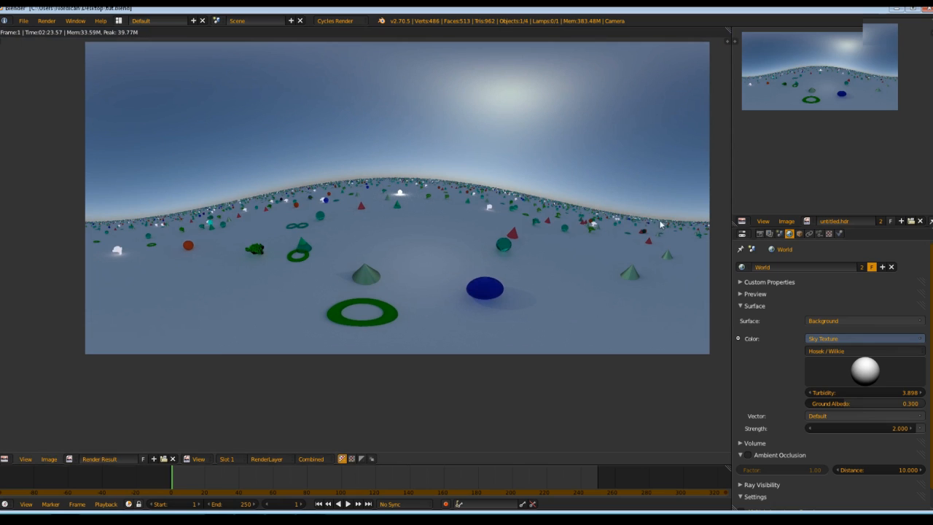
{"action": "mouse_move", "coordinate": [635, 199]}
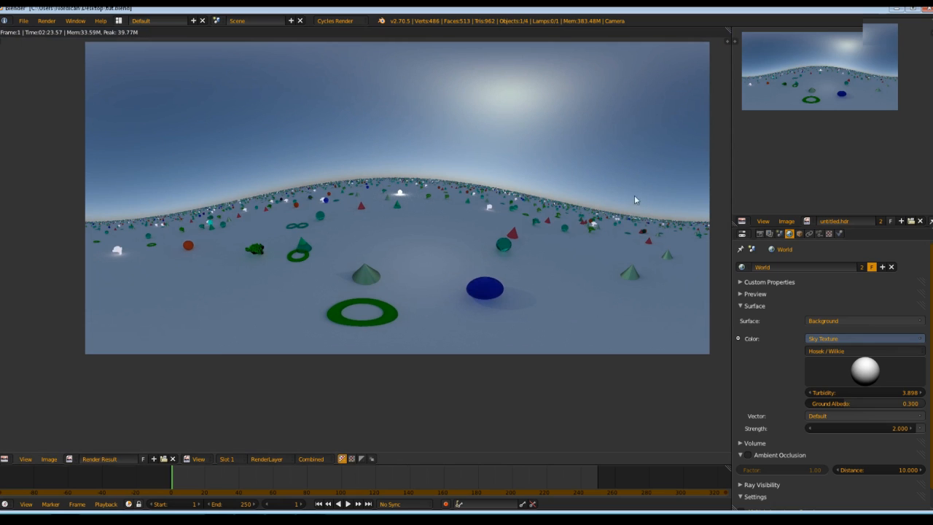
{"action": "mouse_move", "coordinate": [441, 184]}
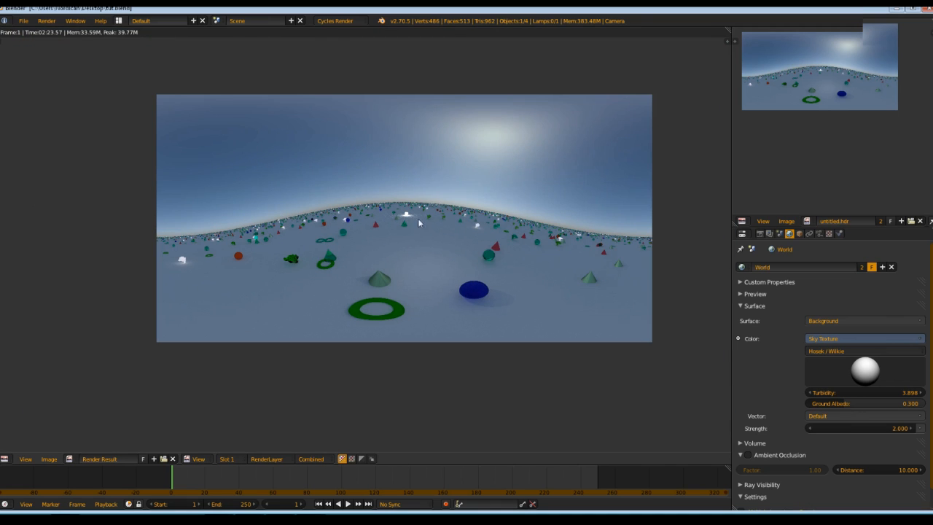
{"action": "mouse_move", "coordinate": [285, 226]}
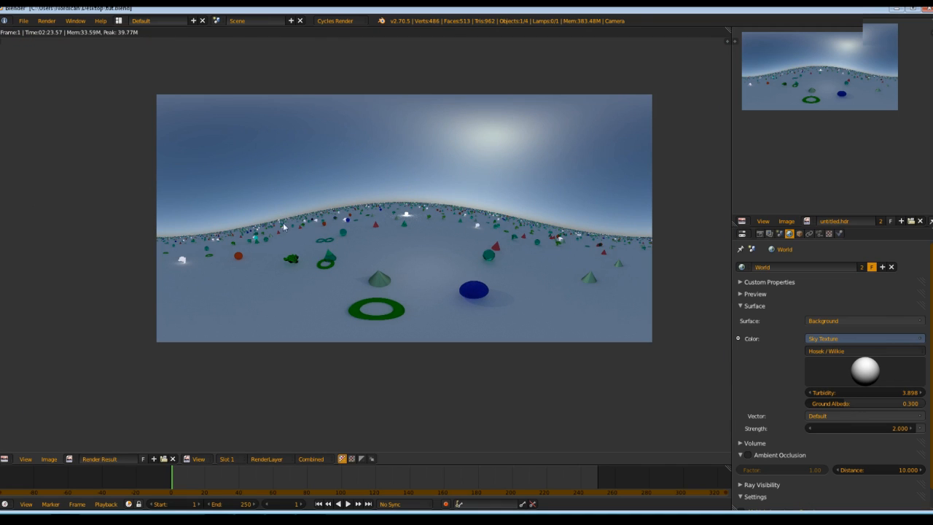
{"action": "mouse_move", "coordinate": [372, 232]}
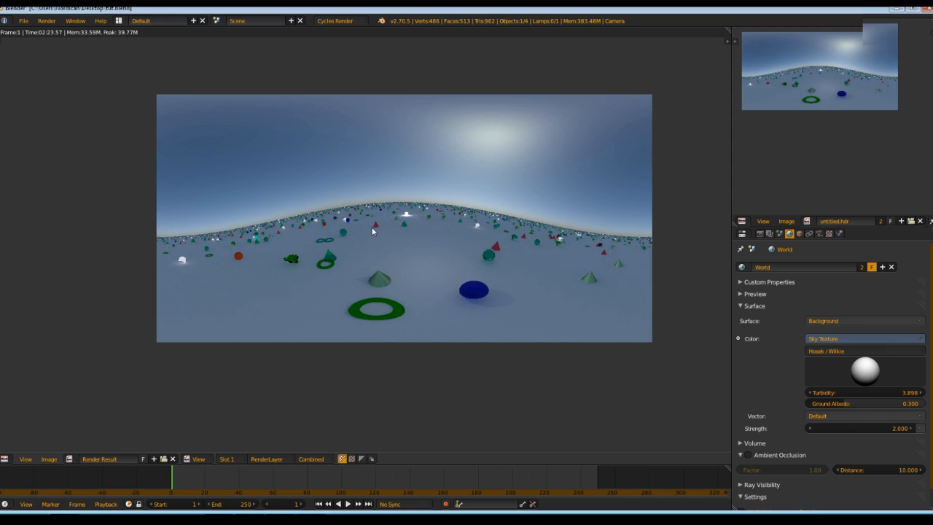
{"action": "mouse_move", "coordinate": [514, 228]}
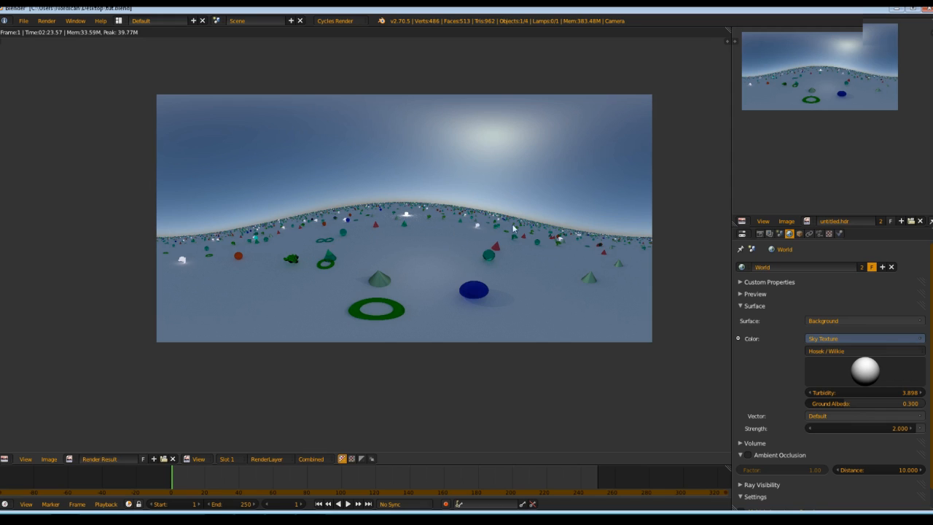
{"action": "mouse_move", "coordinate": [348, 241]}
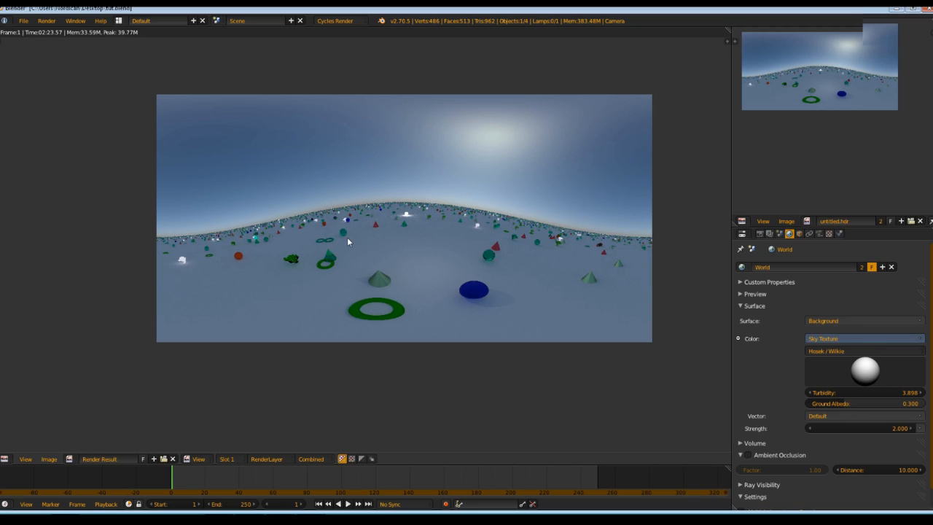
{"action": "mouse_move", "coordinate": [372, 227]}
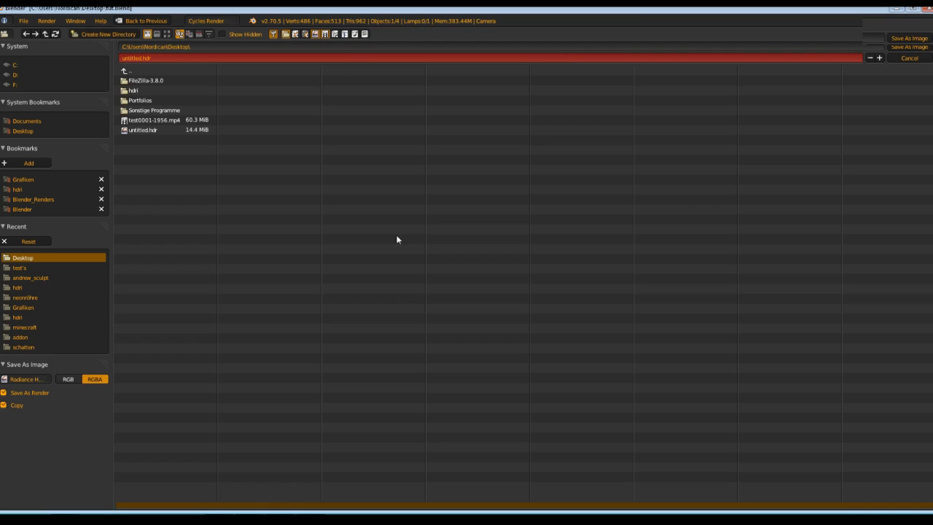
- Save the panorama render to the Desktop as untitled.hdr in Radiance HDR format
{"action": "left_click", "coordinate": [27, 379]}
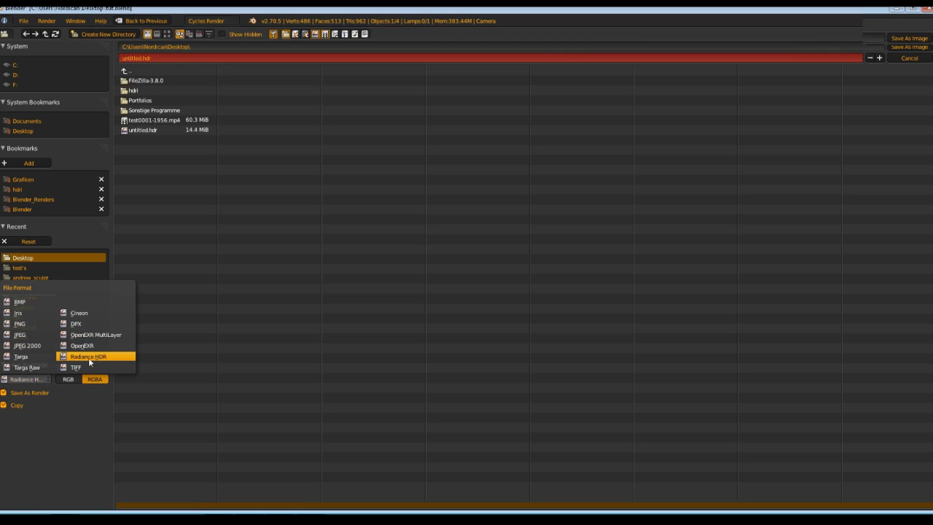
{"action": "mouse_move", "coordinate": [86, 357]}
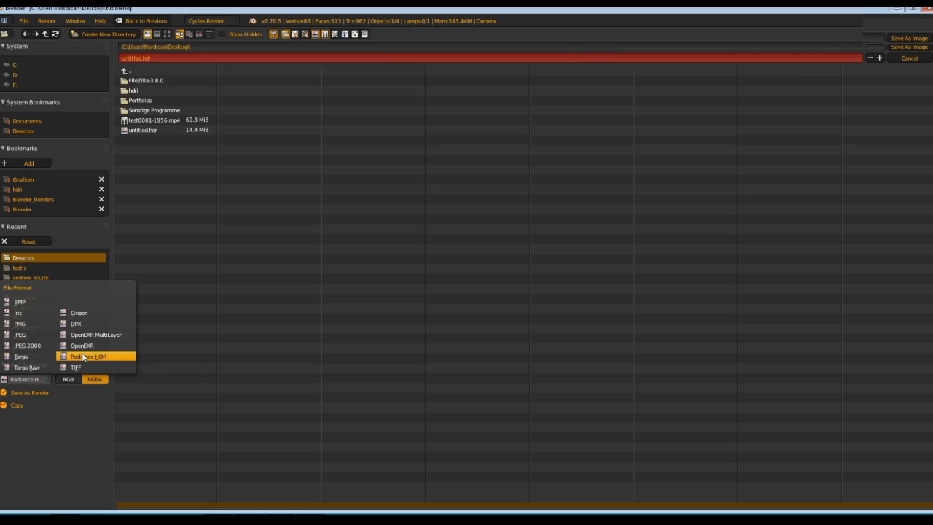
{"action": "left_click", "coordinate": [90, 357]}
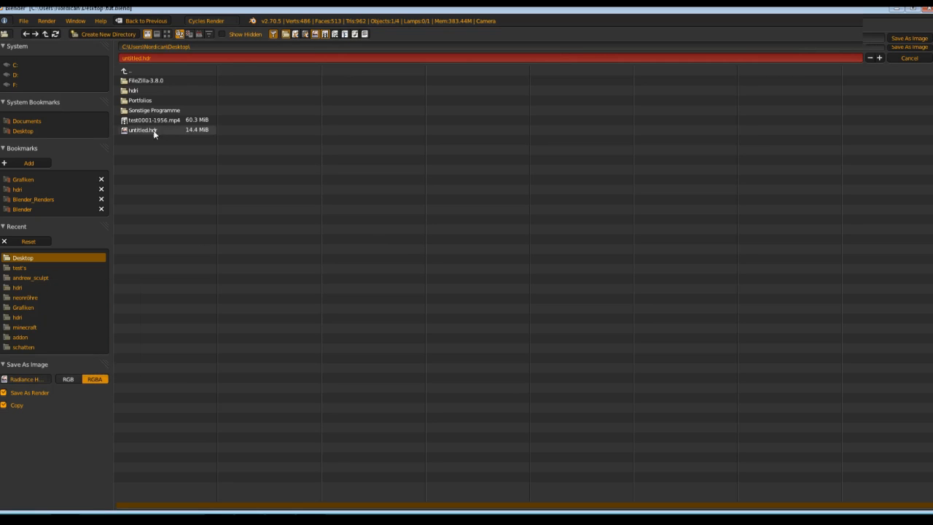
{"action": "left_click", "coordinate": [153, 129]}
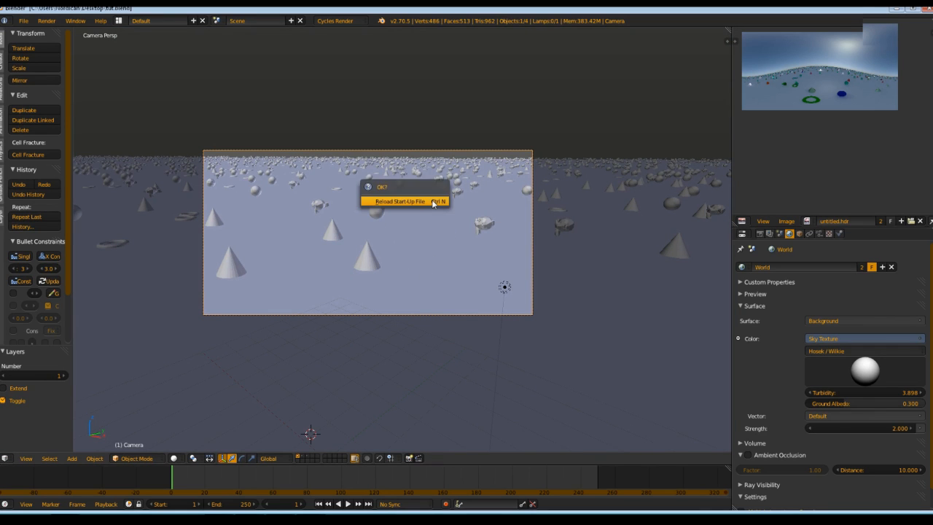
- Reload the start-up file, add a UV sphere and zoom in on it
{"action": "left_click", "coordinate": [399, 201]}
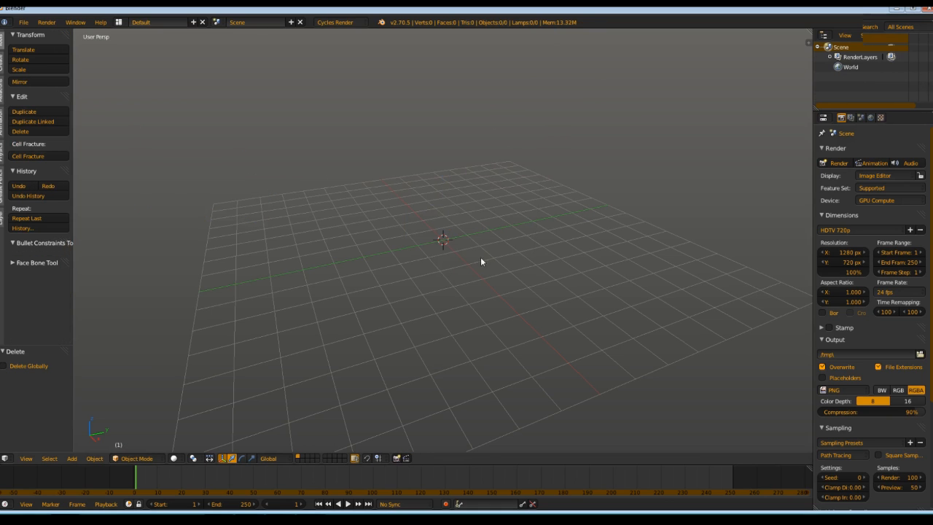
{"action": "left_click", "coordinate": [72, 457]}
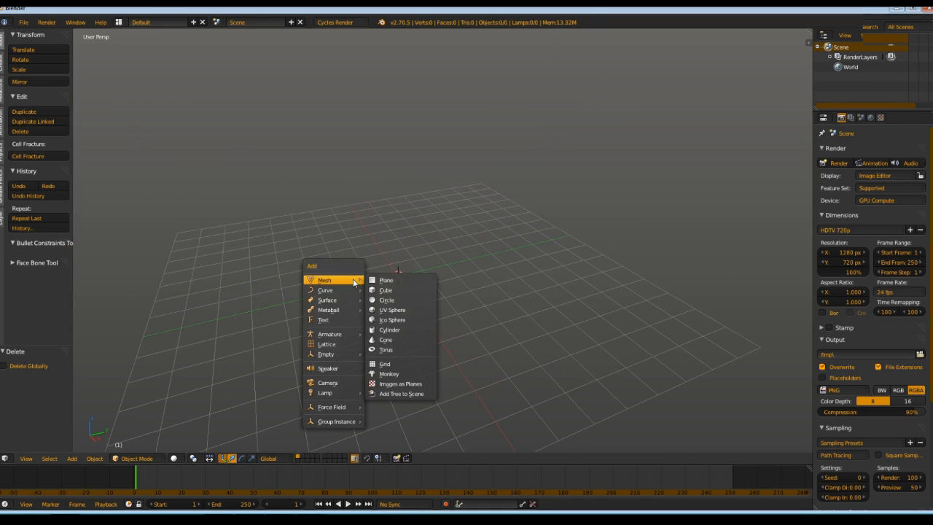
{"action": "left_click", "coordinate": [392, 310]}
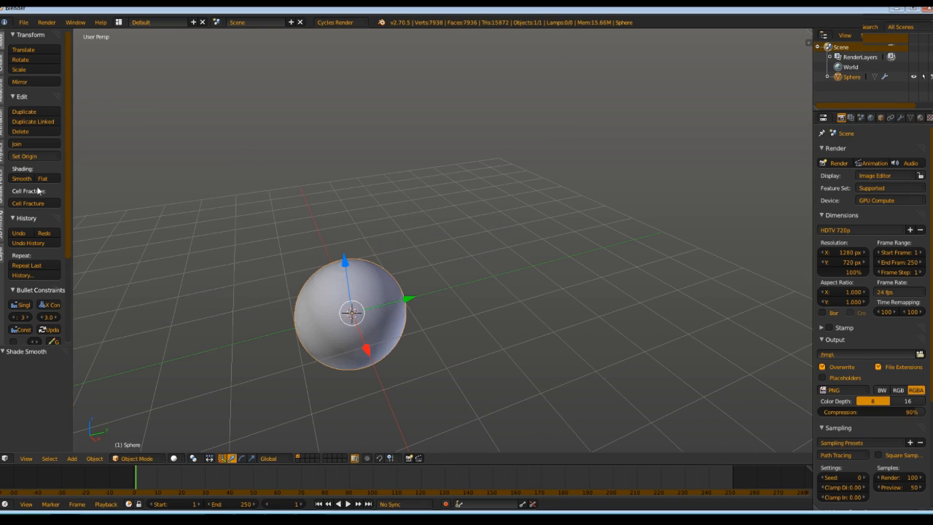
{"action": "scroll", "scroll_direction": "up", "scroll_amount": 3}
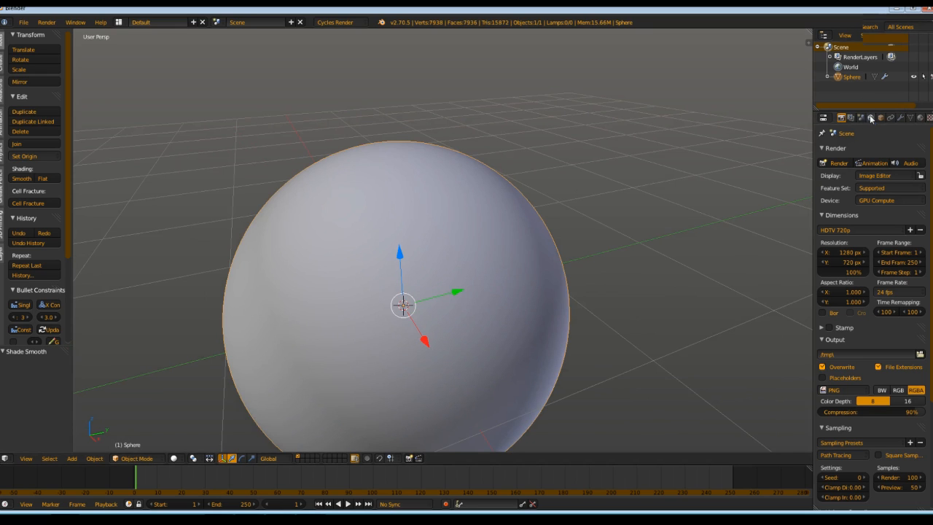
- Use untitled.hdr as the world Environment Texture with Multiple Importance Sample enabled
{"action": "left_click", "coordinate": [871, 117]}
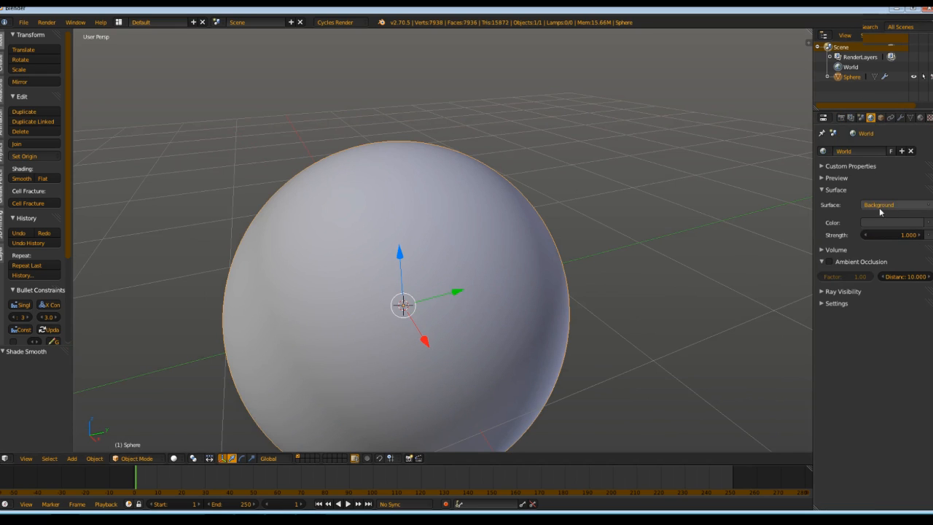
{"action": "left_click", "coordinate": [878, 204]}
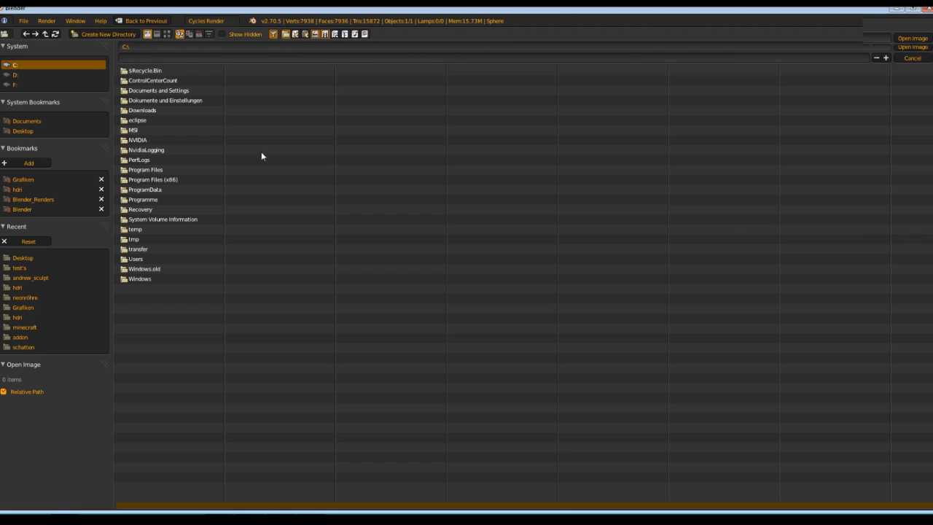
{"action": "mouse_move", "coordinate": [30, 218]}
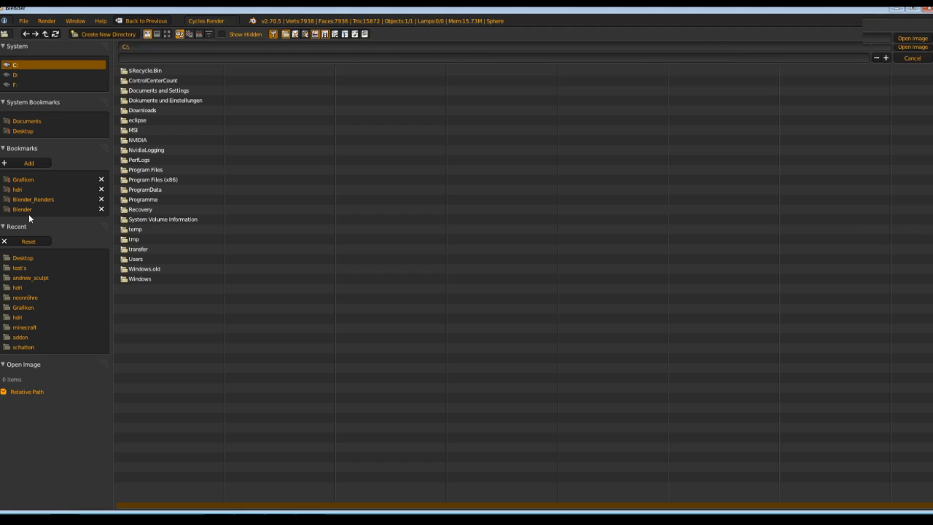
{"action": "left_click", "coordinate": [23, 258]}
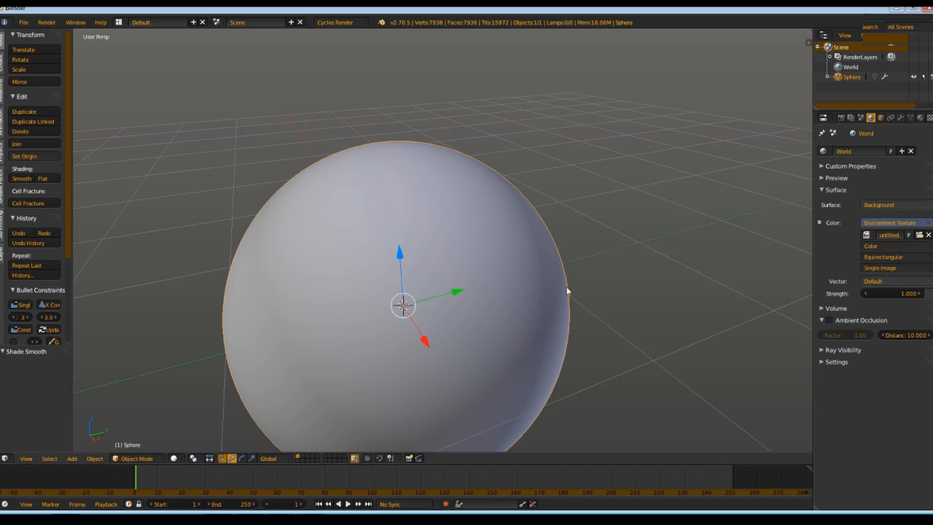
{"action": "left_click", "coordinate": [836, 361]}
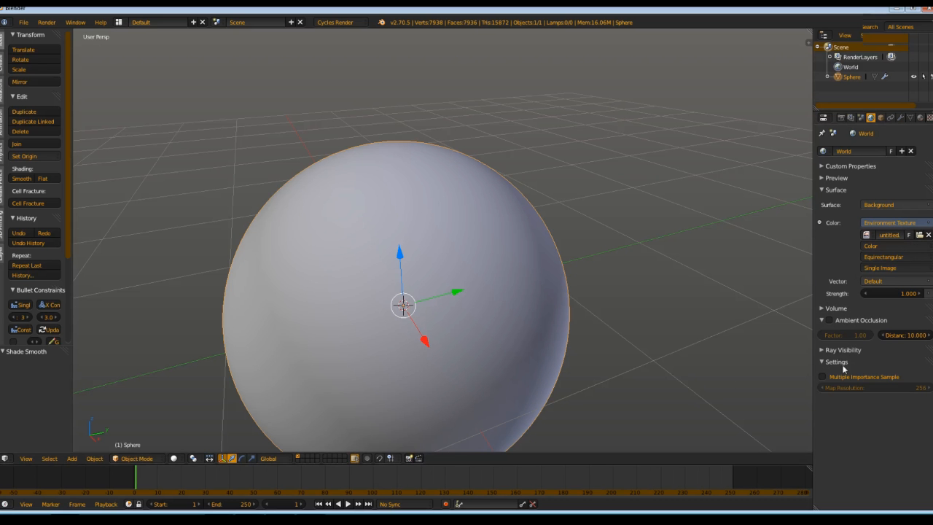
{"action": "left_click", "coordinate": [822, 377]}
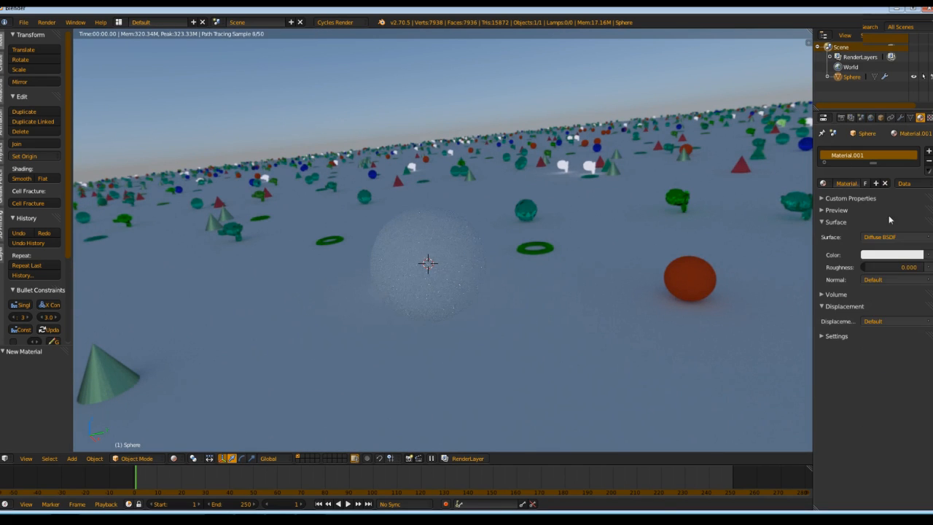
- Change the sphere's surface to Glossy BSDF and recheck the world environment settings
{"action": "left_click", "coordinate": [893, 236]}
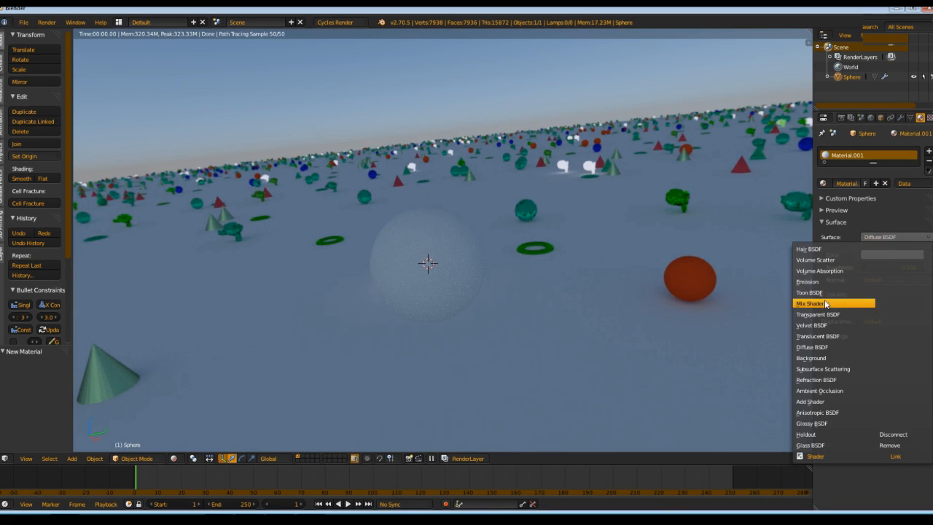
{"action": "mouse_move", "coordinate": [820, 292]}
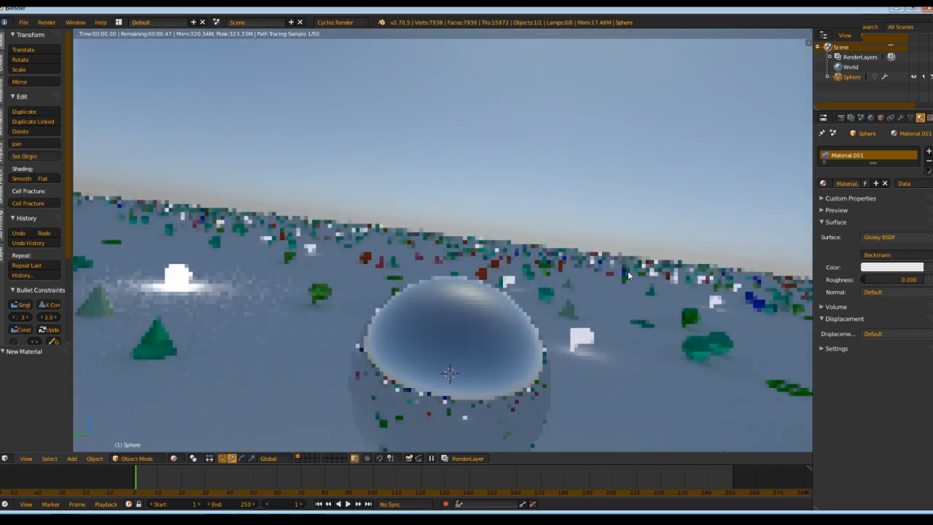
{"action": "left_click", "coordinate": [871, 117]}
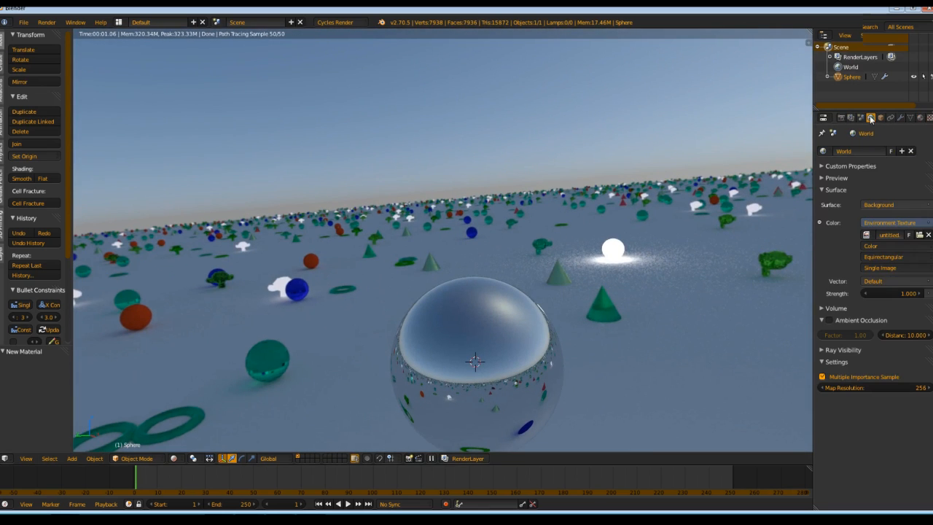
{"action": "left_click", "coordinate": [889, 293]}
{"action": "type", "text": "3.000"}
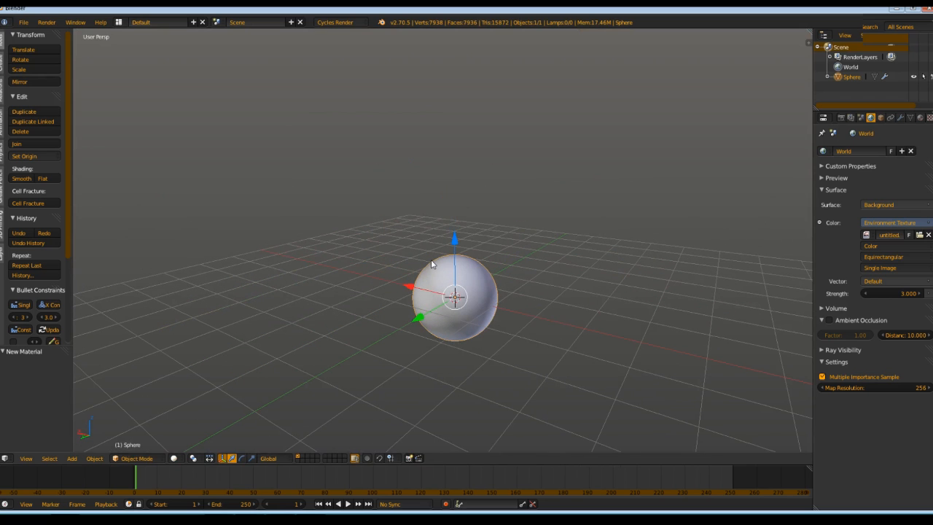
{"action": "mouse_move", "coordinate": [437, 263]}
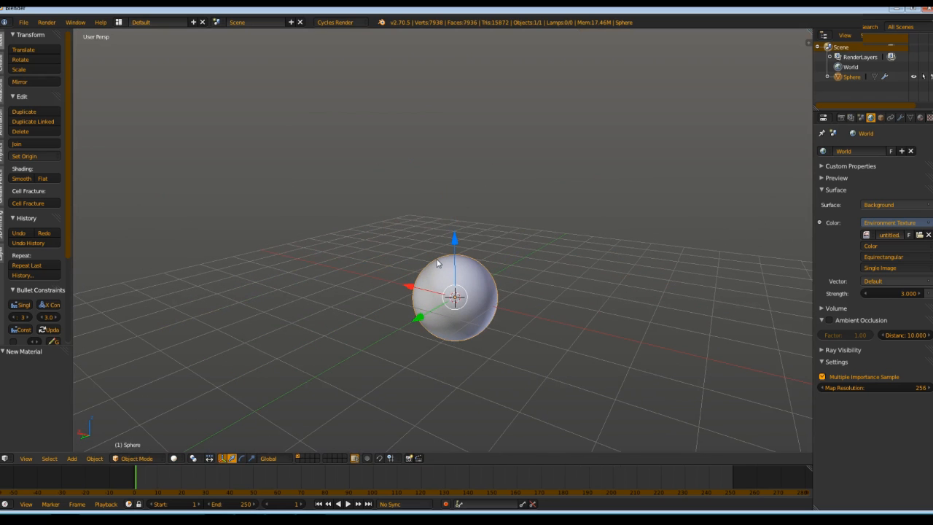
{"action": "scroll", "scroll_direction": "up", "scroll_amount": 3}
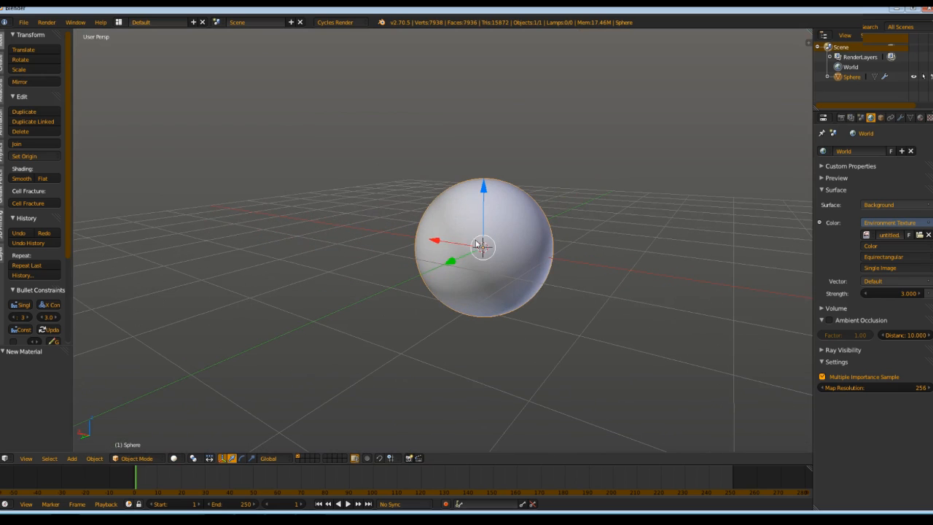
{"action": "mouse_move", "coordinate": [432, 303]}
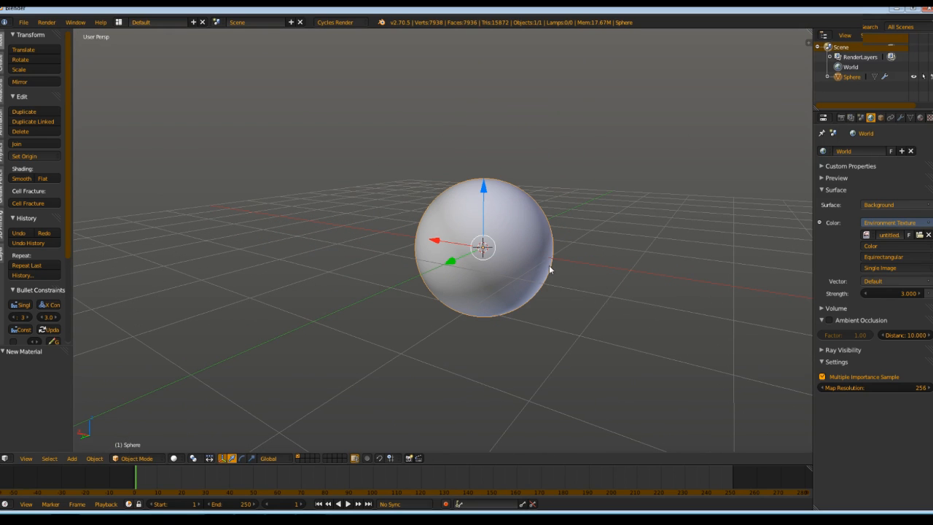
{"action": "mouse_move", "coordinate": [468, 249]}
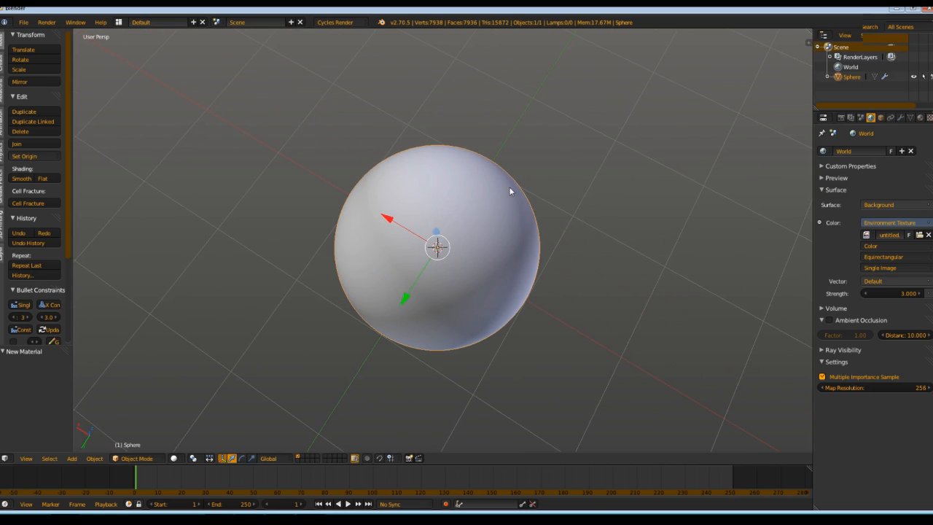
{"action": "left_click_drag", "start_coordinate": [510, 191], "coordinate": [515, 232]}
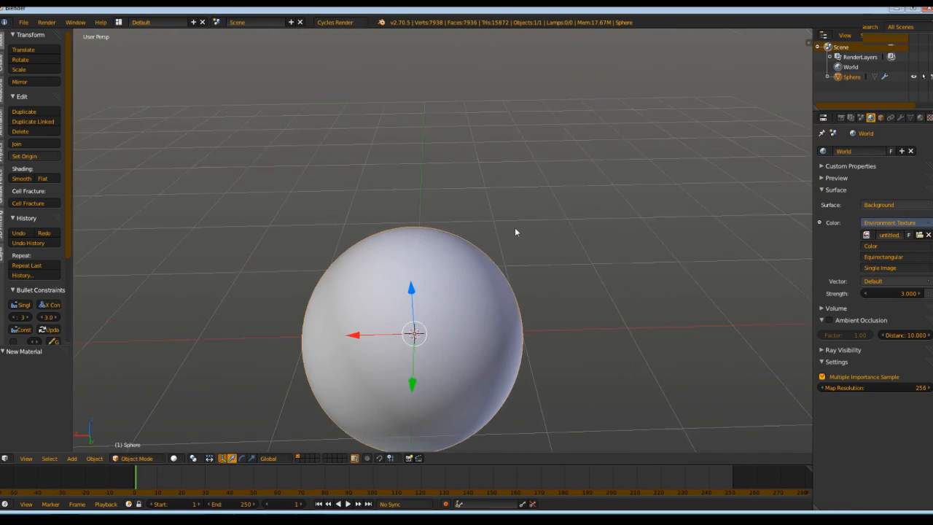
{"action": "left_click_drag", "start_coordinate": [414, 333], "coordinate": [493, 328]}
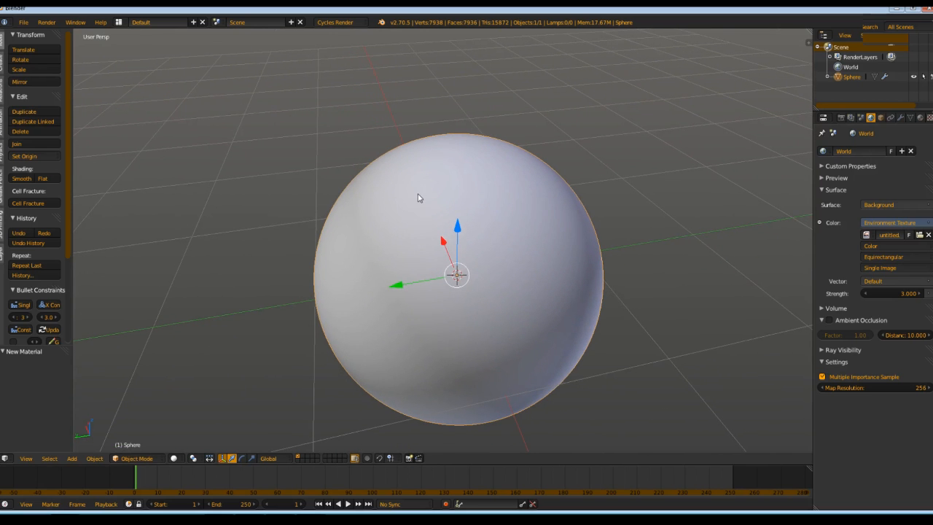
{"action": "mouse_move", "coordinate": [373, 183]}
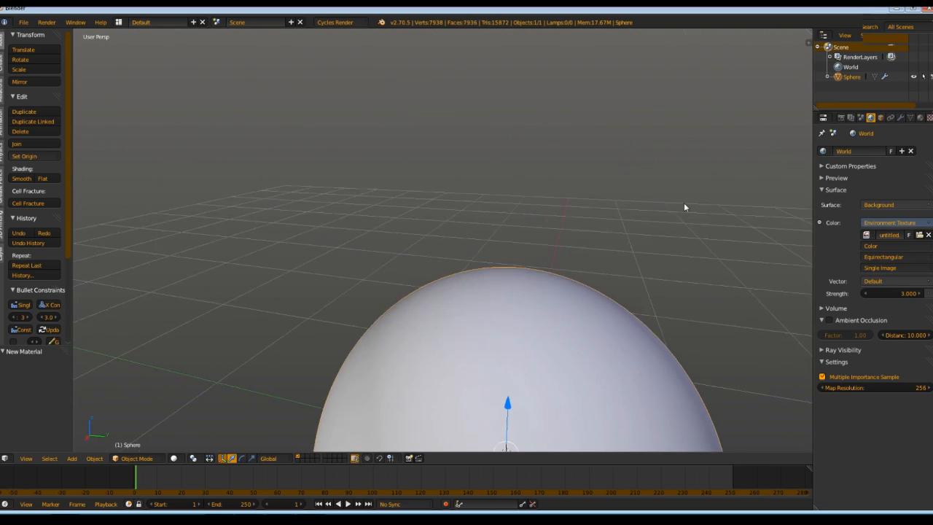
{"action": "scroll", "scroll_direction": "down", "scroll_amount": 3}
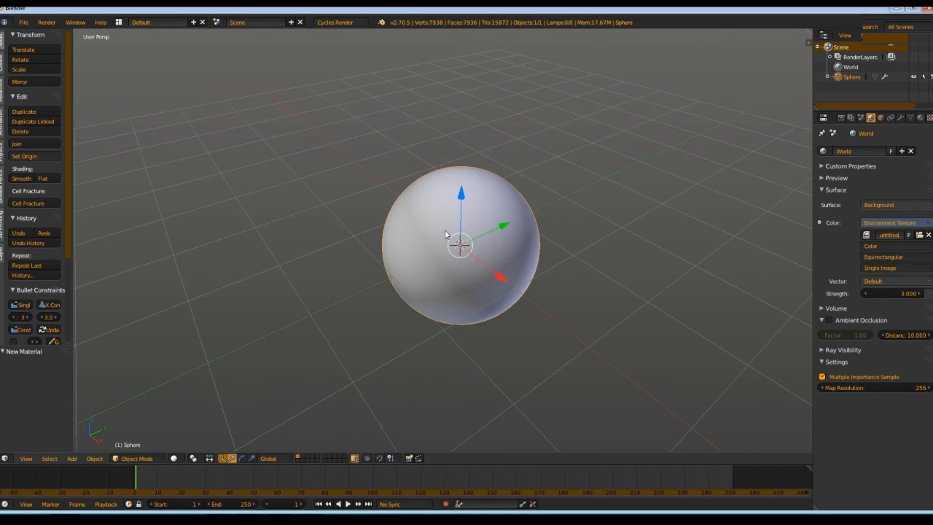
{"action": "left_click_drag", "start_coordinate": [445, 234], "coordinate": [391, 241]}
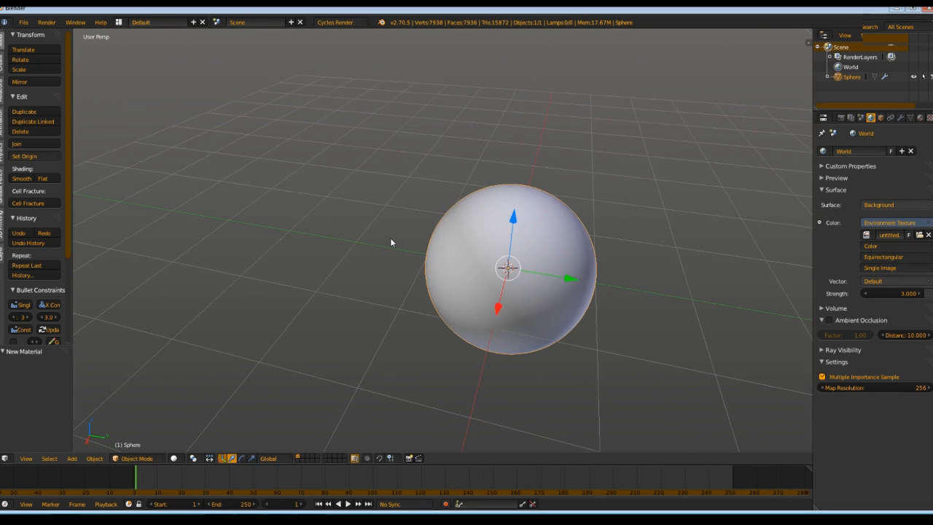